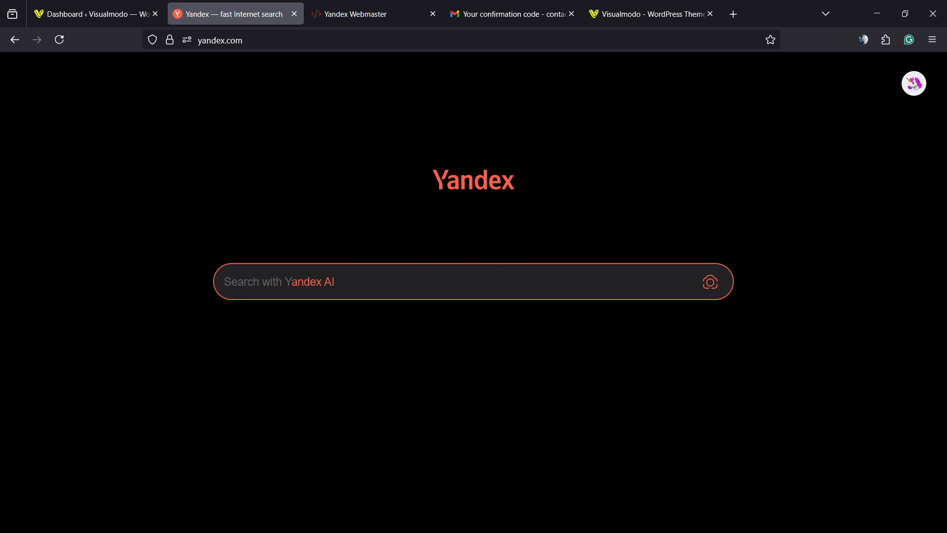
# Step: Bring up the Yandex Webmaster add-site page with its empty site address field
pyautogui.click(362, 13)
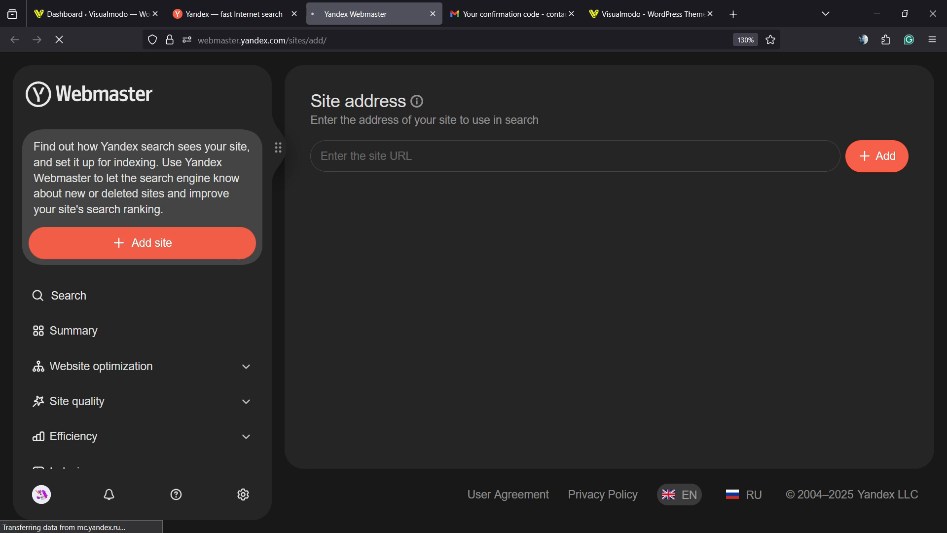
pyautogui.write('https://visualmodo.com/')
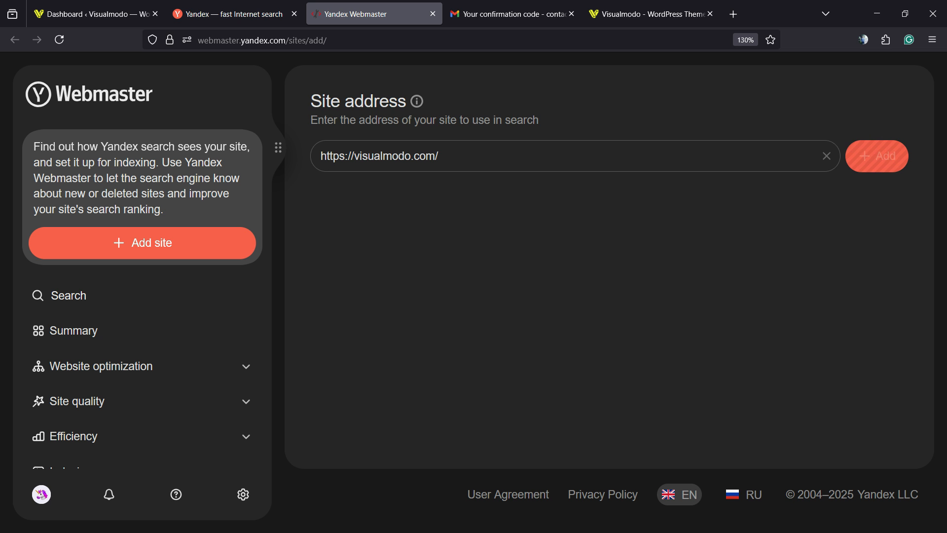
pyautogui.click(876, 156)
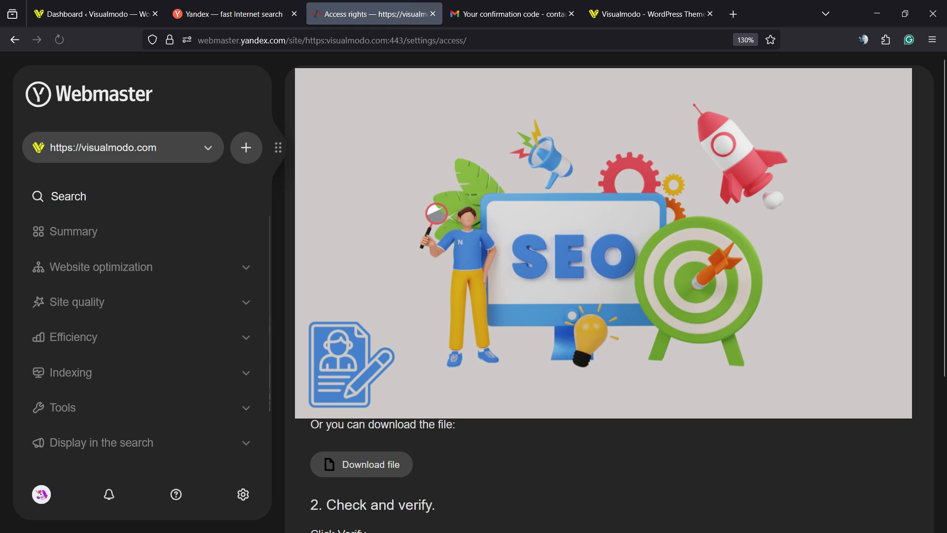
pyautogui.scroll(-3)
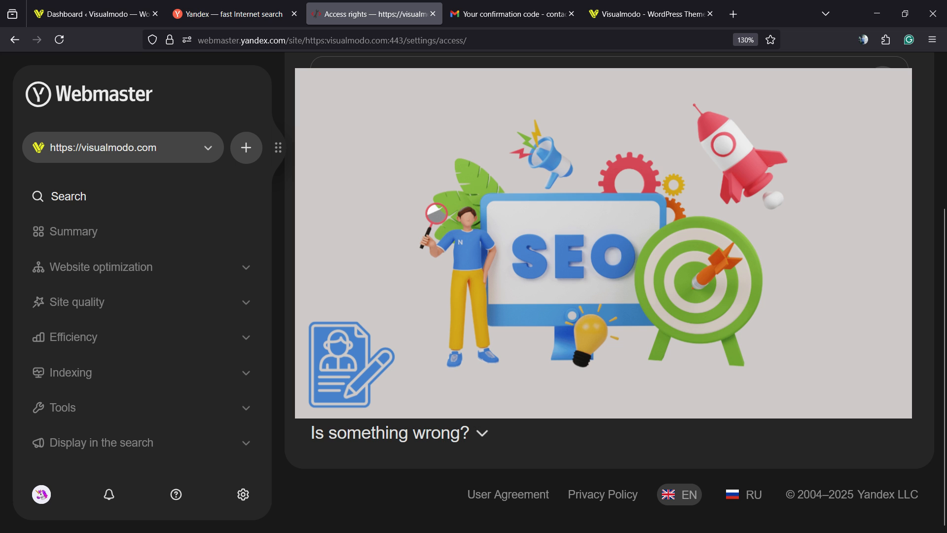
pyautogui.scroll(-3)
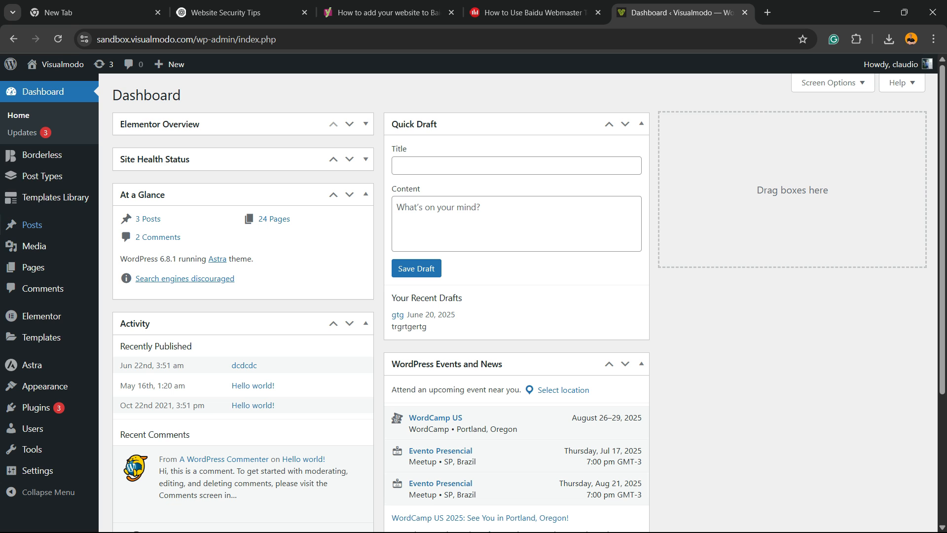
pyautogui.moveTo(30, 225)
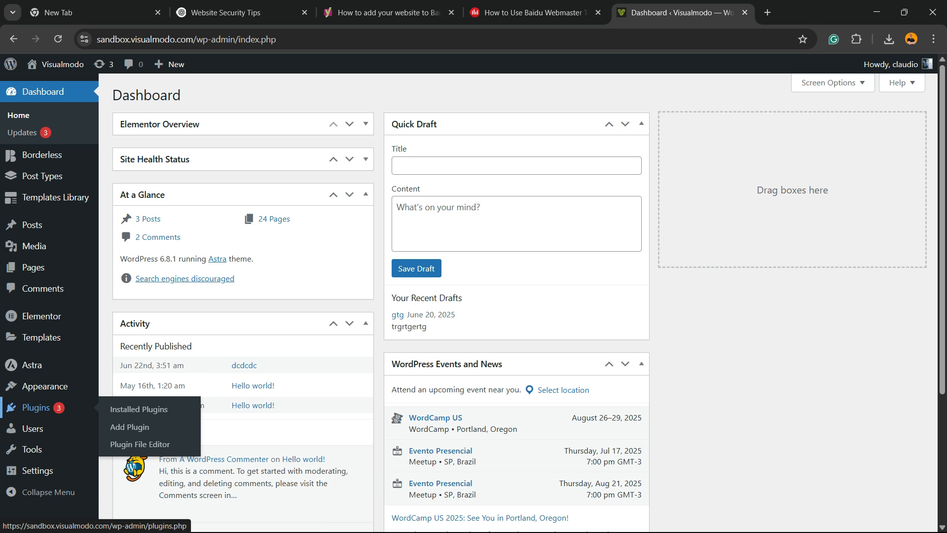
# Step: Search the WordPress plugin directory for 'yoast', listing Yoast SEO first
pyautogui.click(130, 428)
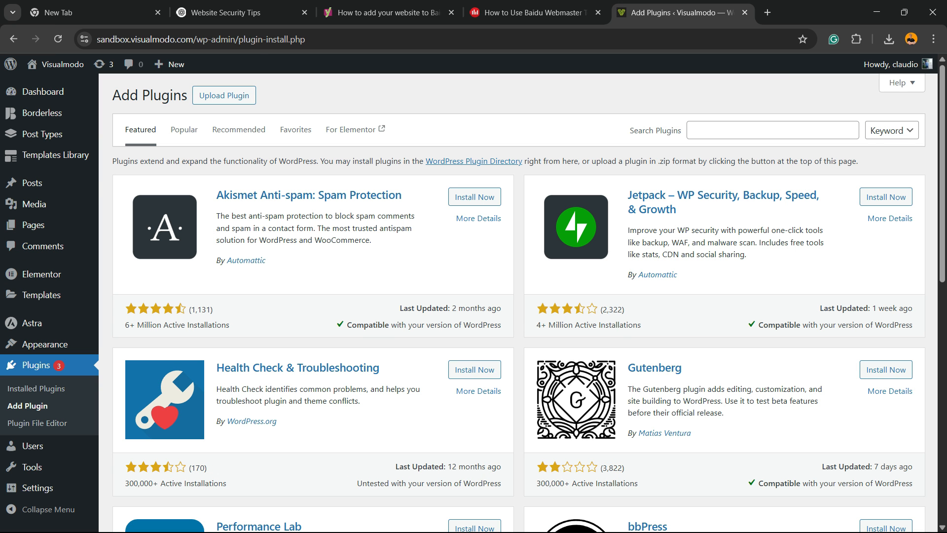
pyautogui.click(771, 129)
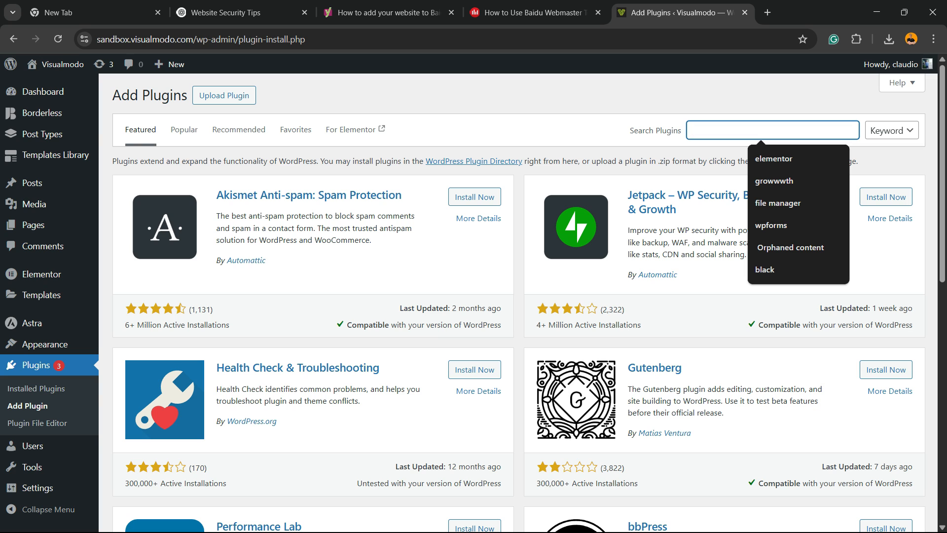
pyautogui.write('y')
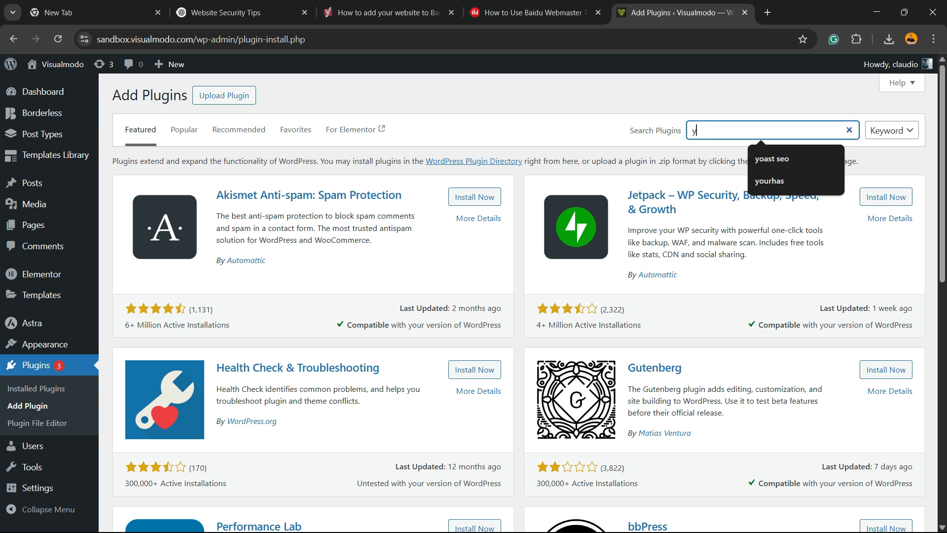
pyautogui.write('oast')
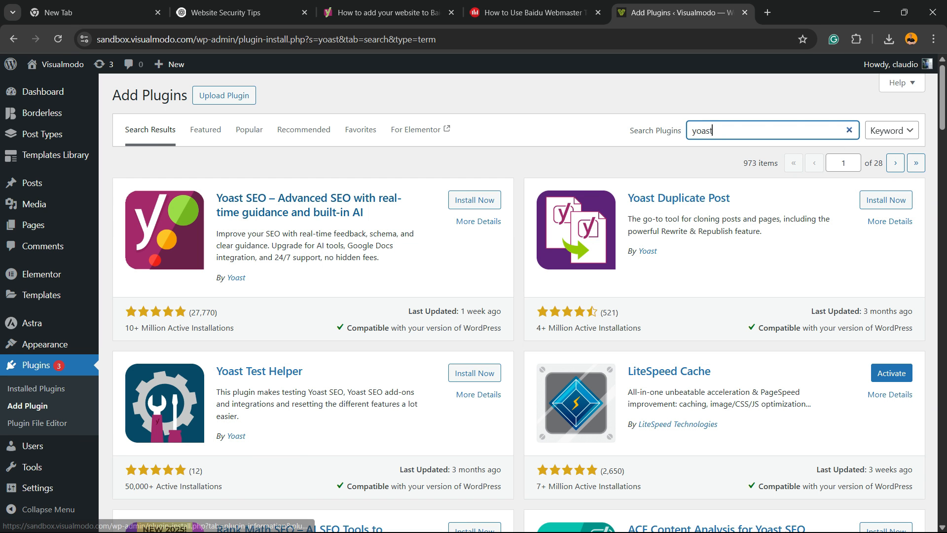
# Step: Install and activate the Yoast SEO plugin from the search results
pyautogui.click(475, 200)
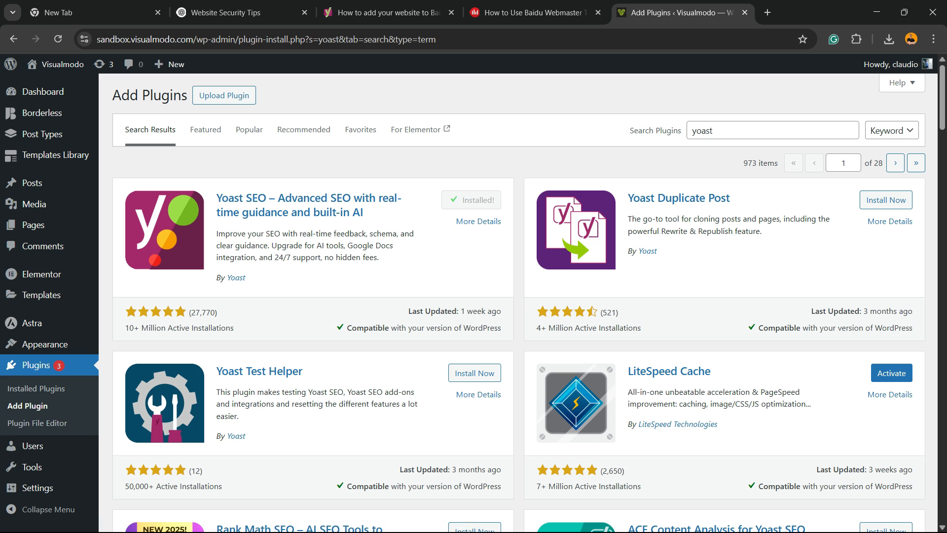
pyautogui.click(470, 199)
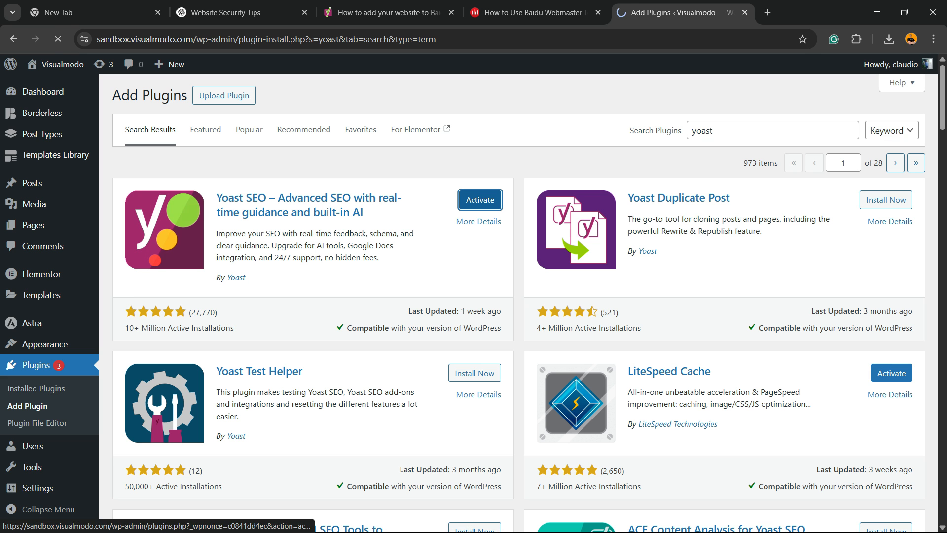
pyautogui.click(480, 199)
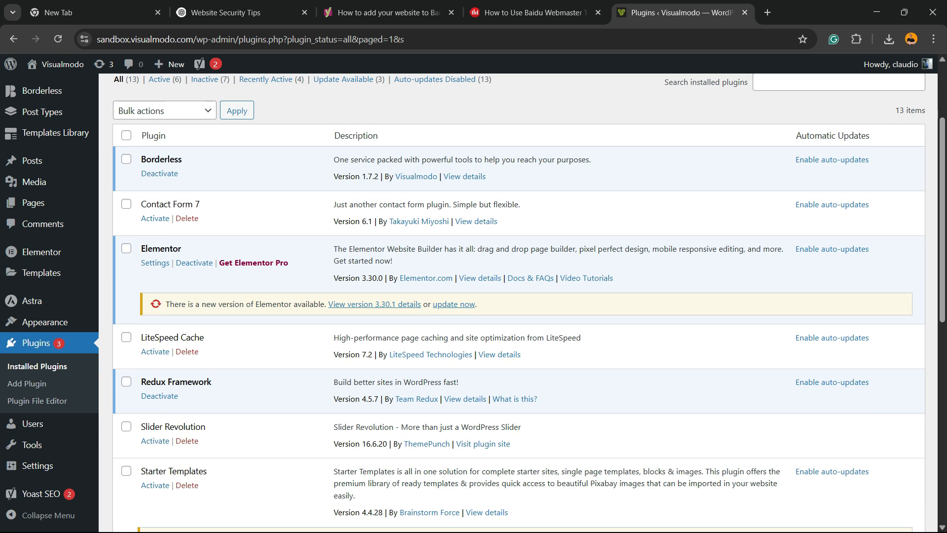
# Step: Reach the Yoast SEO Settings page from the admin sidebar menu
pyautogui.scroll(-3)
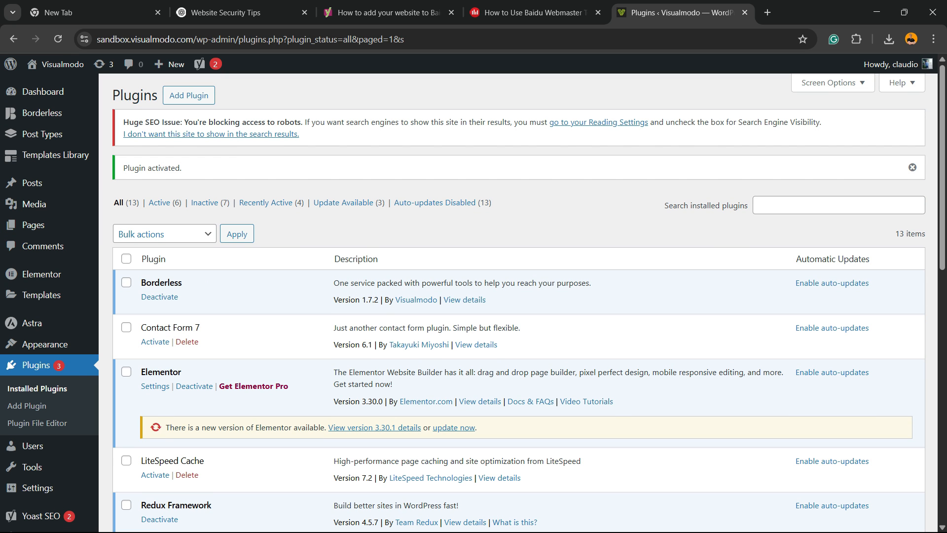
pyautogui.moveTo(42, 133)
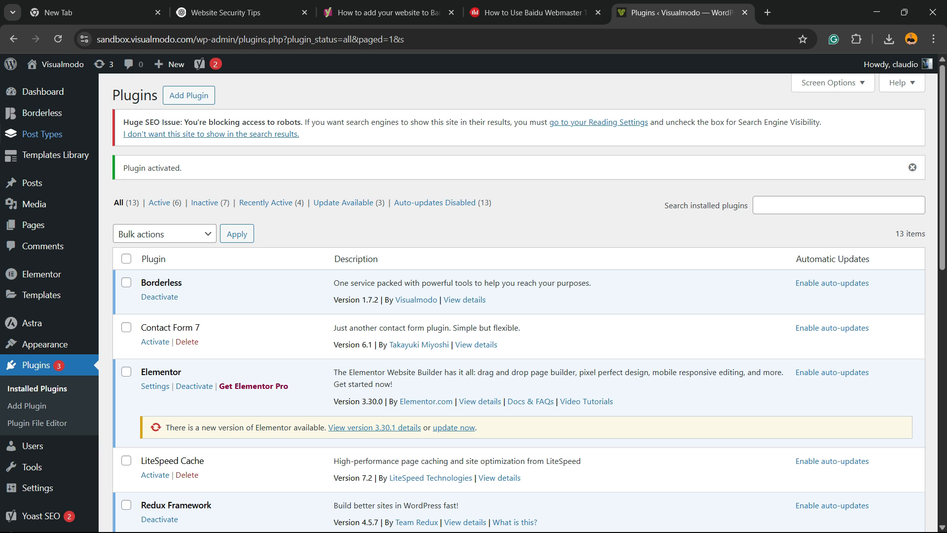
pyautogui.scroll(-3)
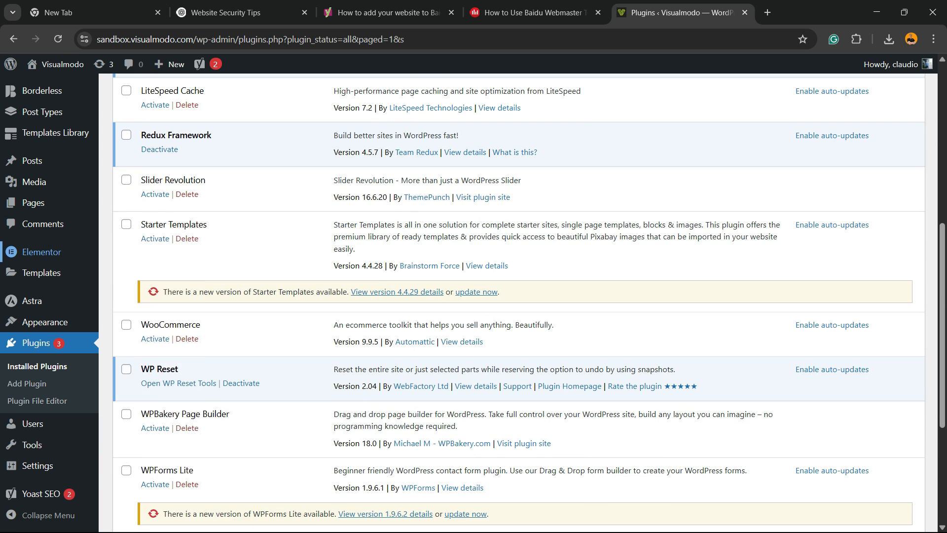
pyautogui.moveTo(38, 465)
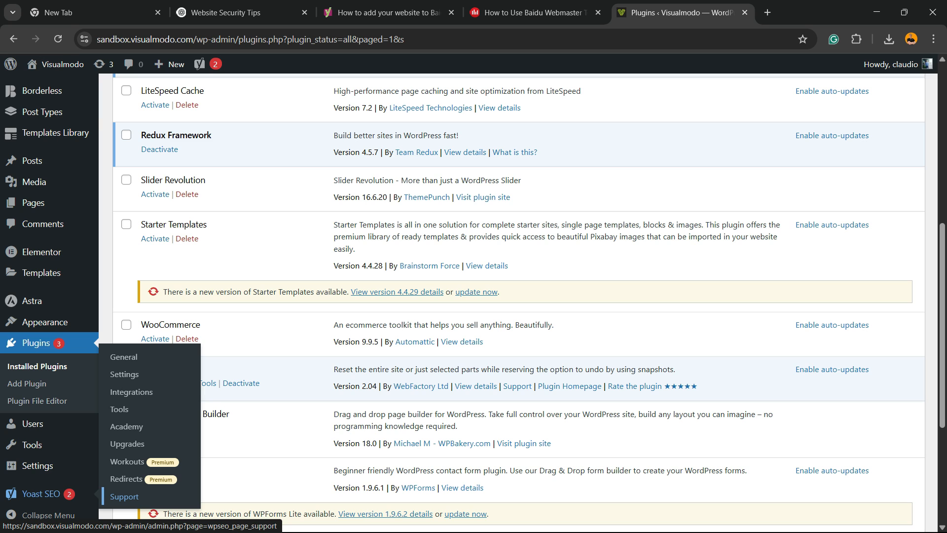
pyautogui.click(125, 374)
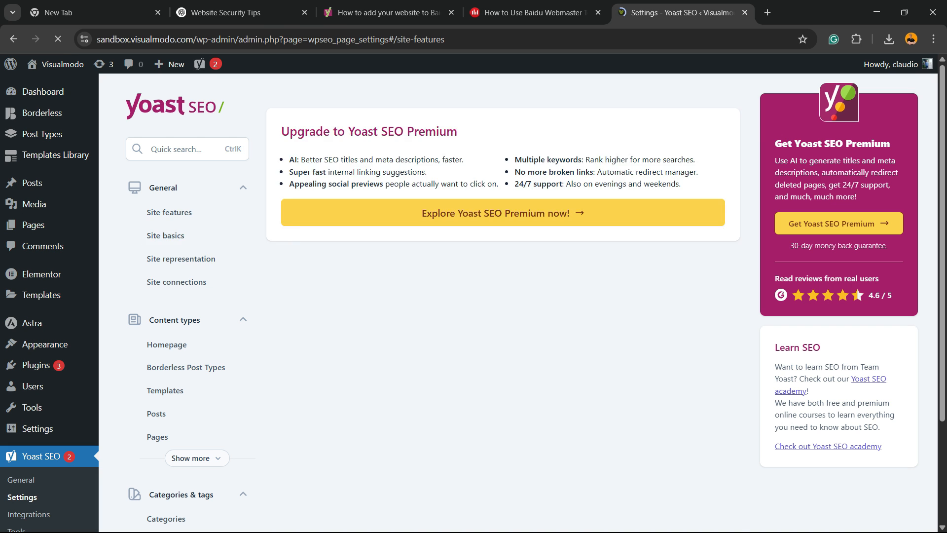
# Step: Add the Yandex code in Yoast Site connections and start ownership verification for visualmodo.com
pyautogui.click(169, 213)
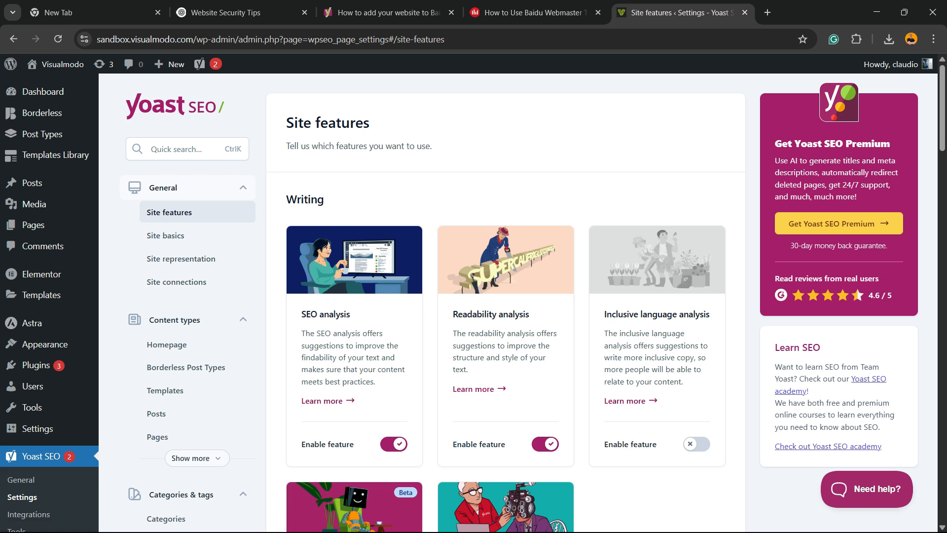
pyautogui.click(177, 282)
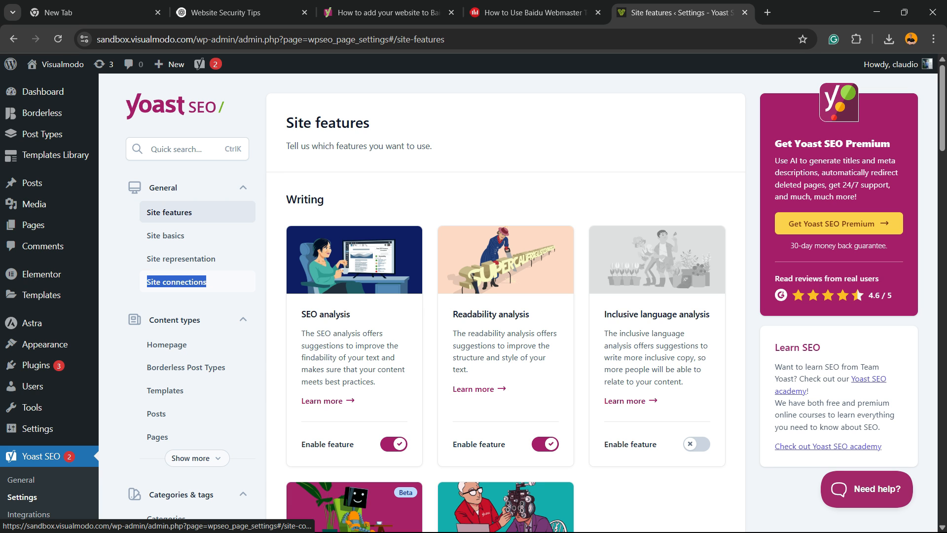
pyautogui.click(176, 281)
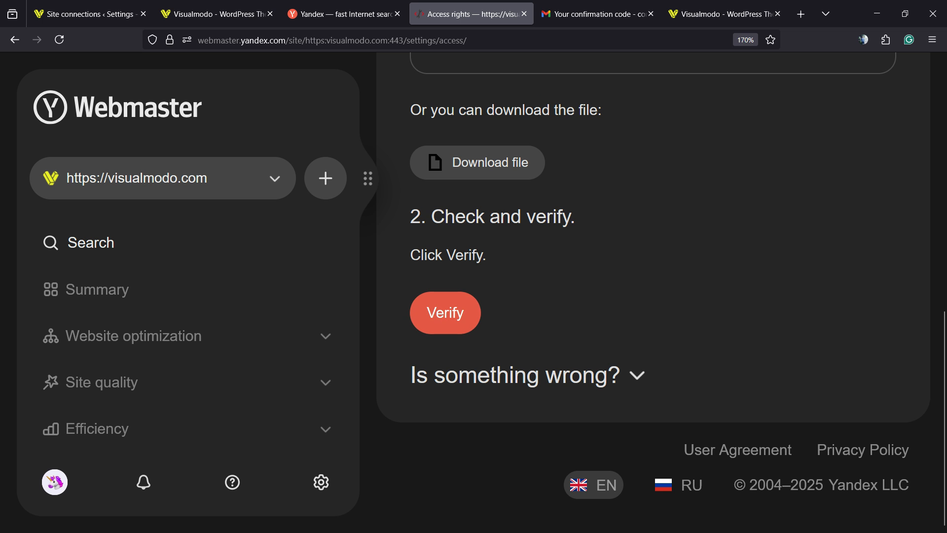
pyautogui.click(445, 313)
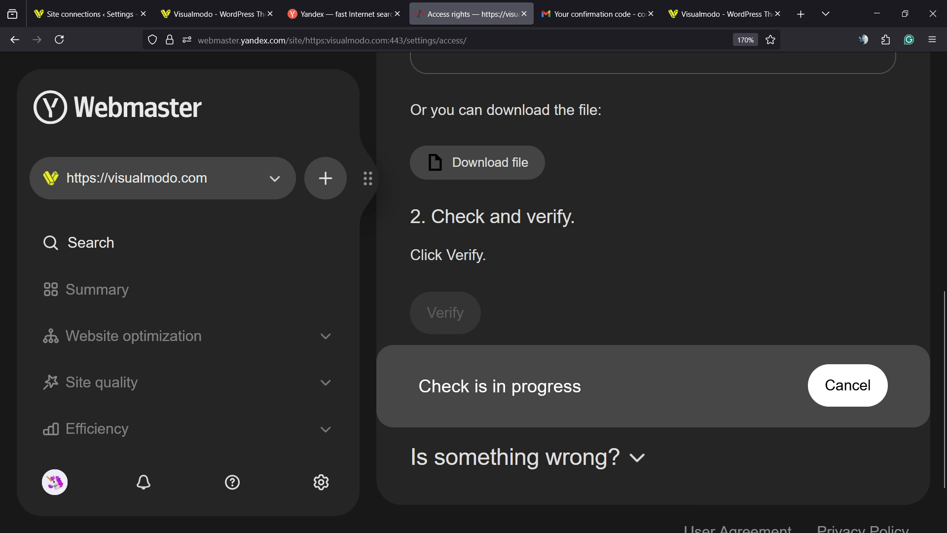